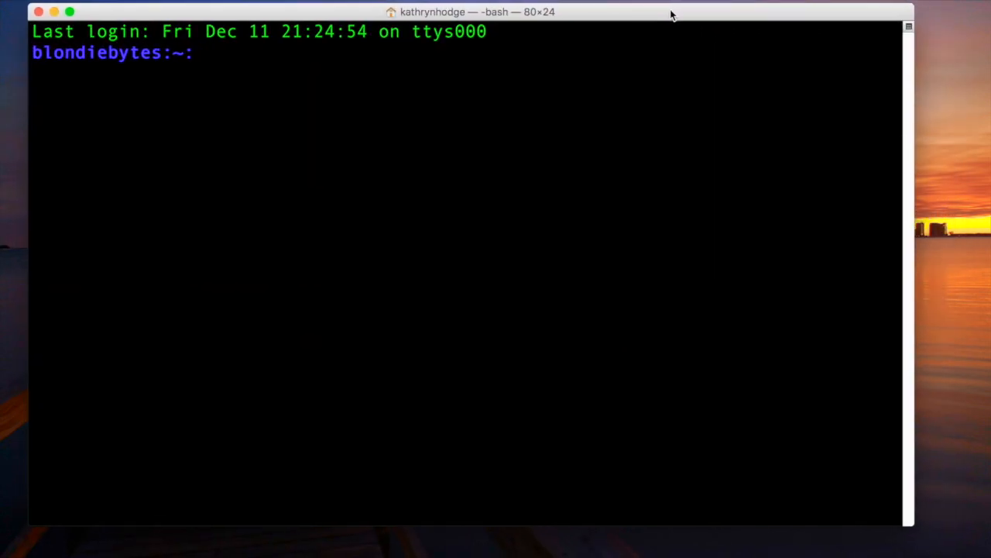
mouse_move(577, 24)
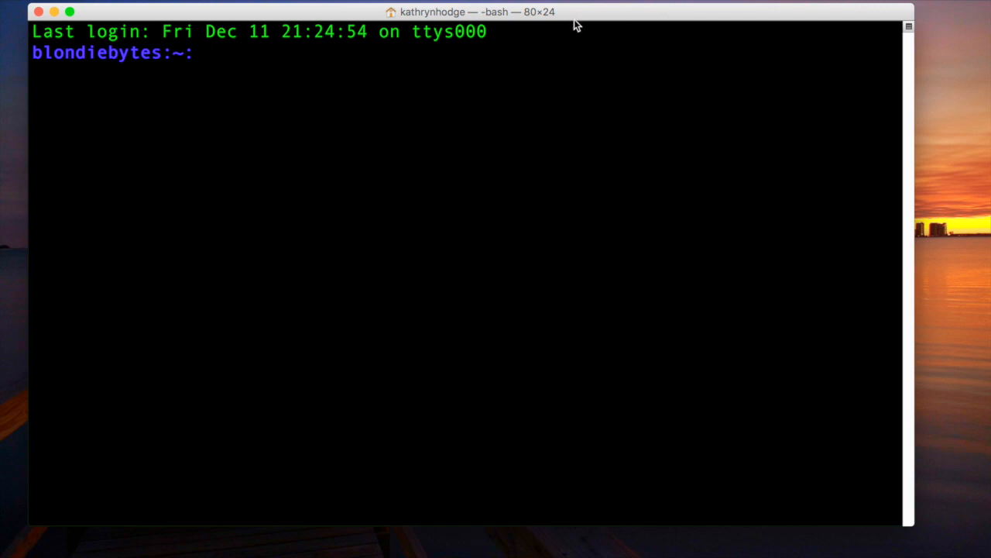
Enter the command 'open /usr/share/emacs/22.1/etc/COOKIES' at the bash prompt.
text(op)
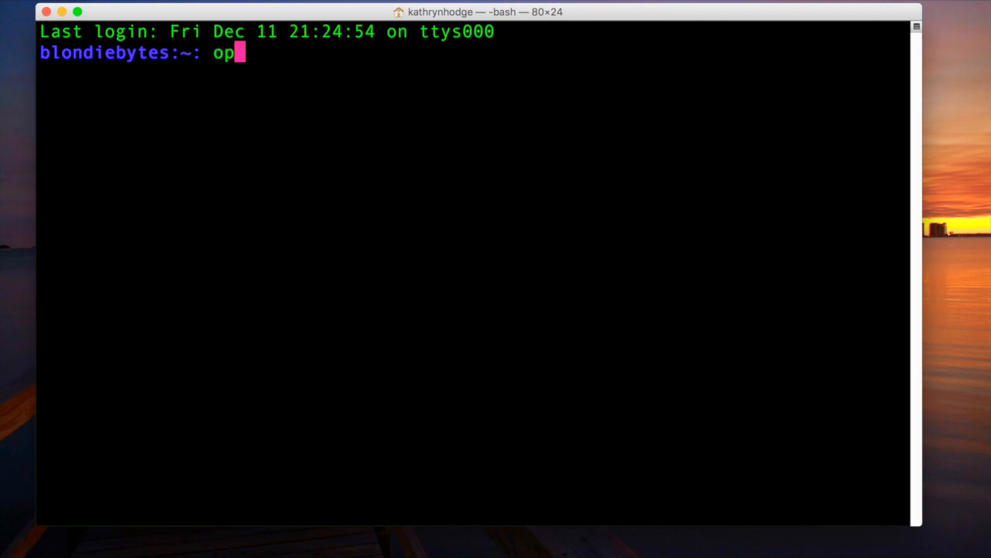
text(en /u)
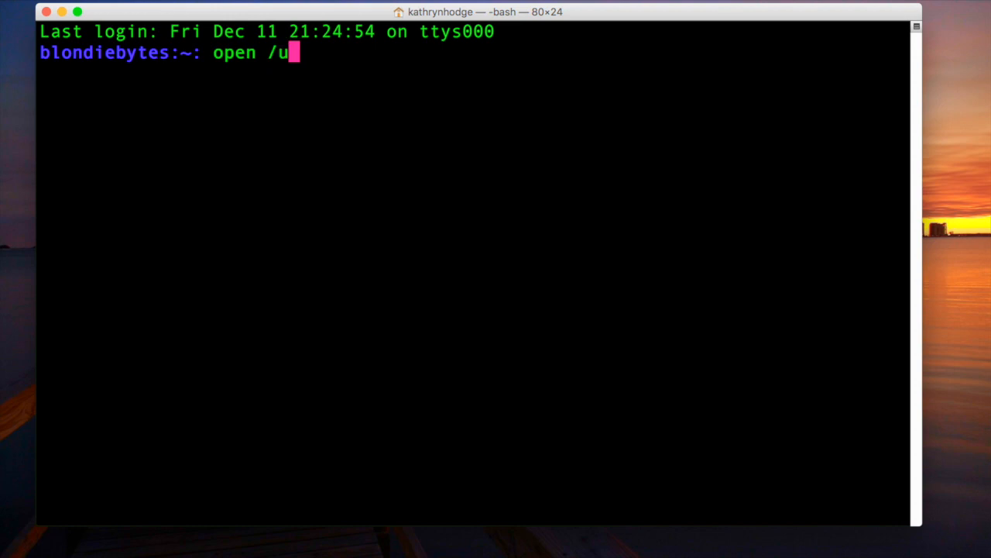
text(sr/share)
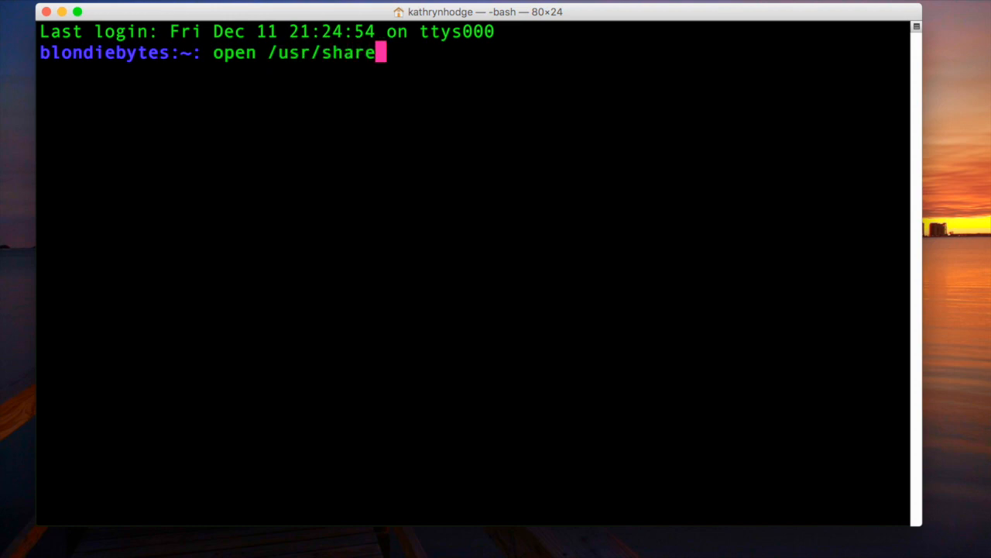
text(/emacs/2)
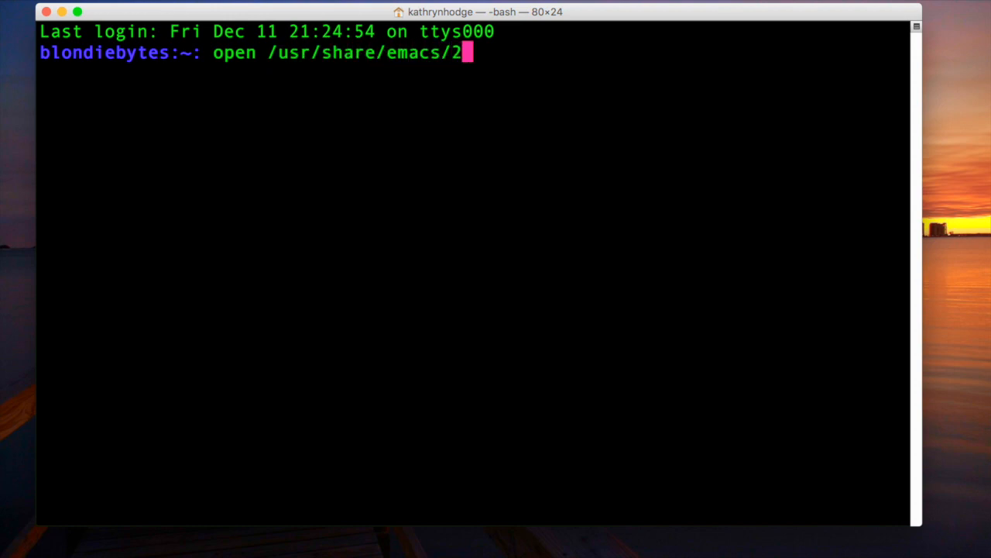
text(2.1/etc)
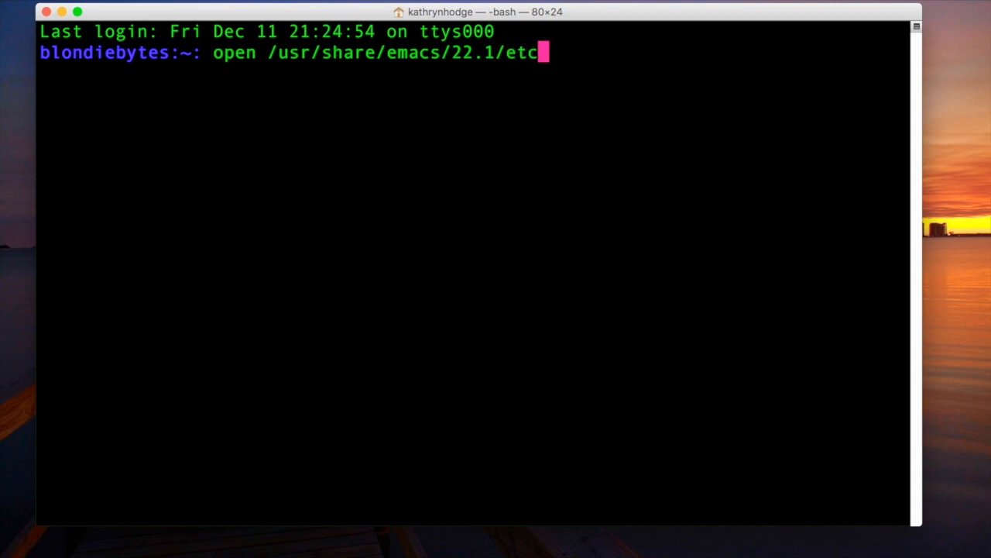
text(/C)
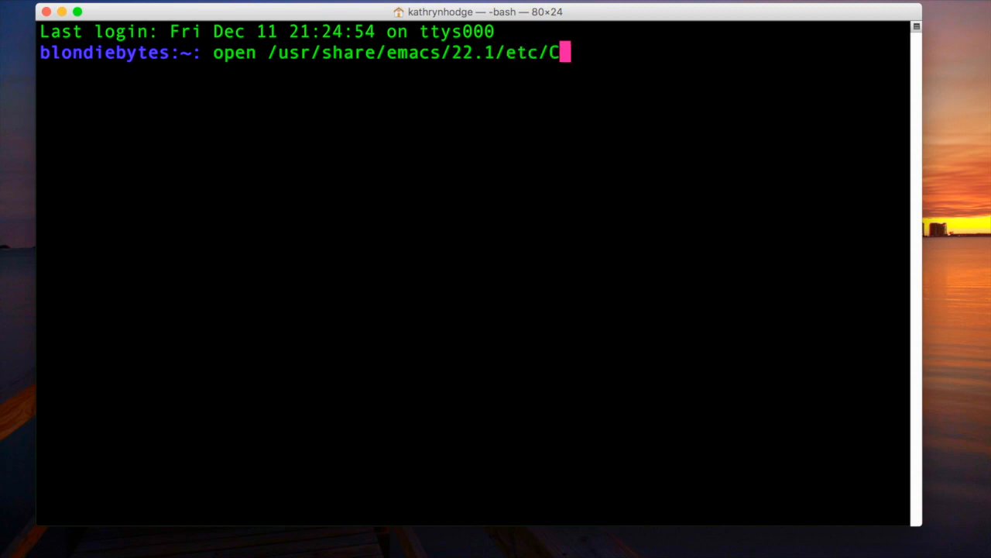
text(OOKIES)
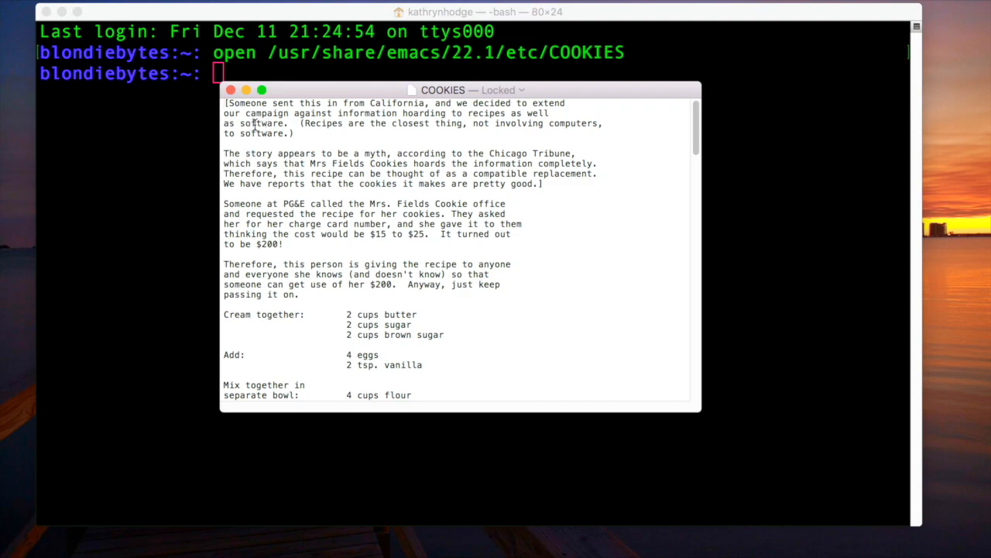
mouse_move(514, 111)
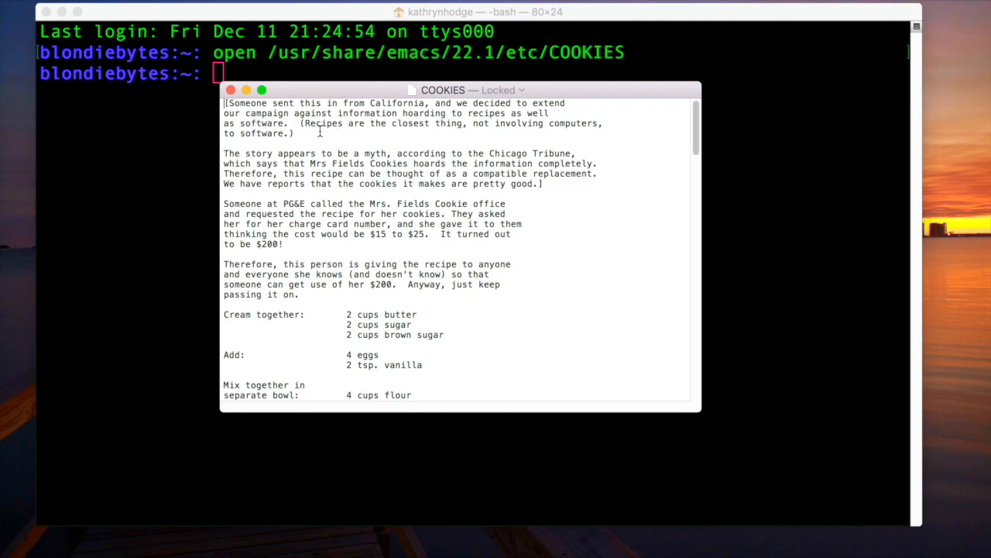
mouse_move(566, 130)
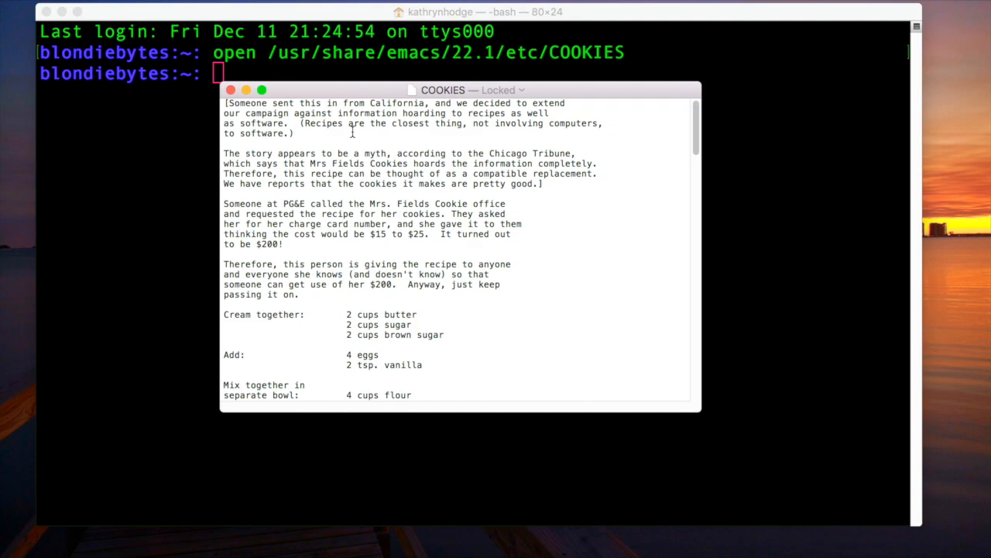
mouse_move(492, 130)
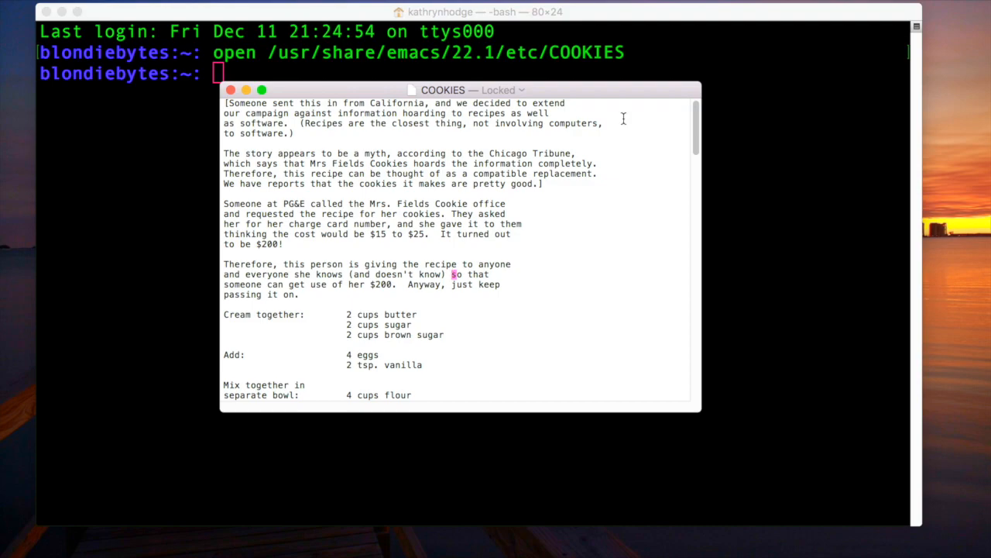
Read down to the closing personal comments, deselect them, and return toward the Mrs. Fields recipe.
scroll(down, 3)
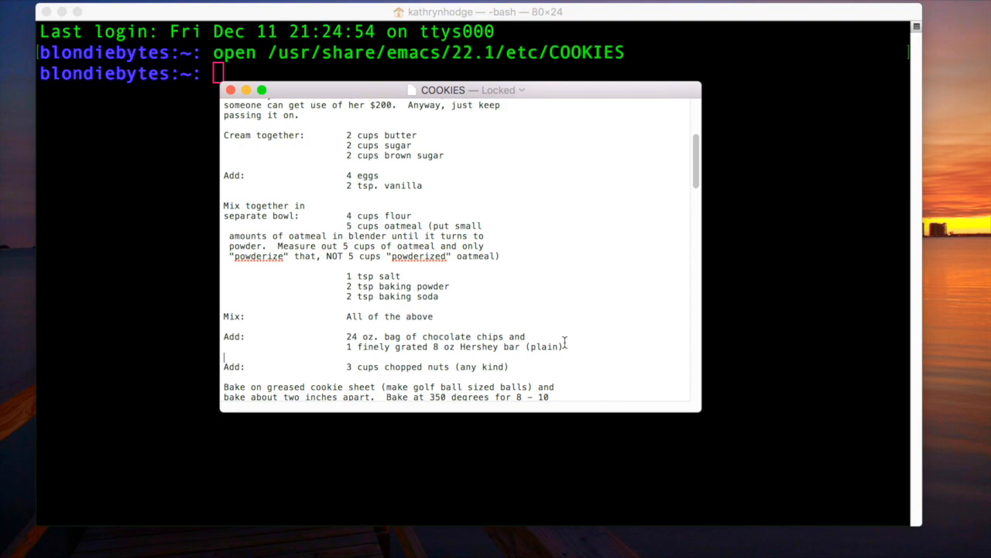
scroll(down, 3)
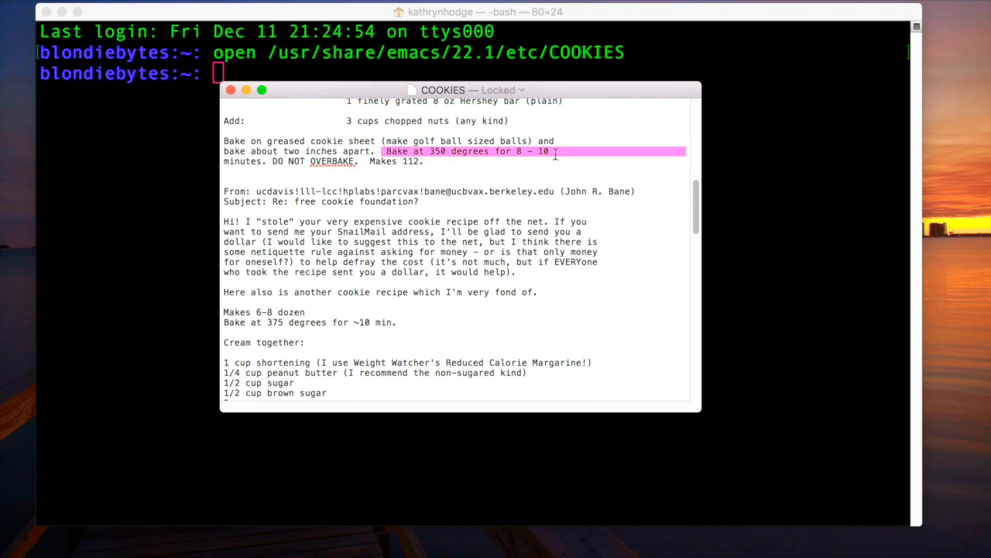
scroll(down, 3)
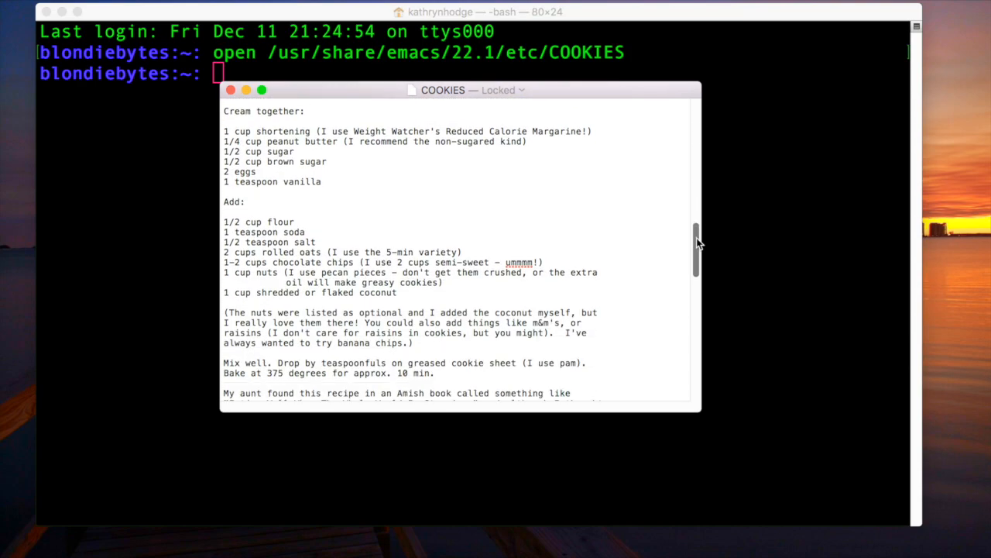
scroll(down, 3)
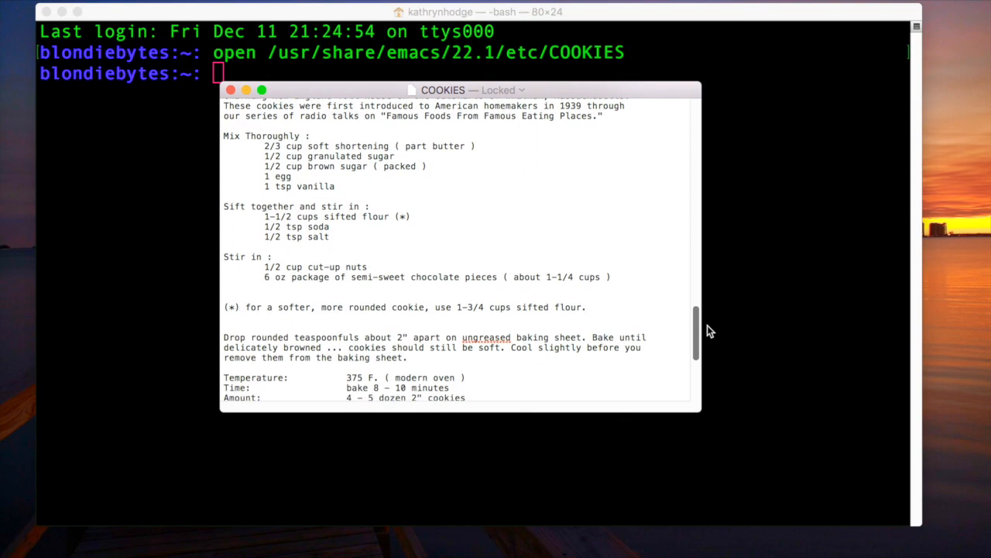
scroll(down, 3)
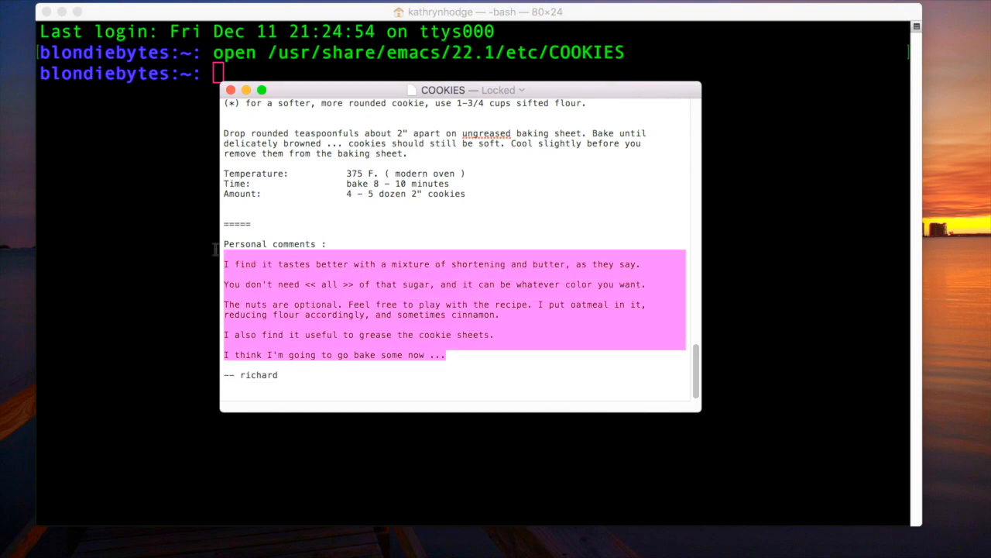
click(462, 307)
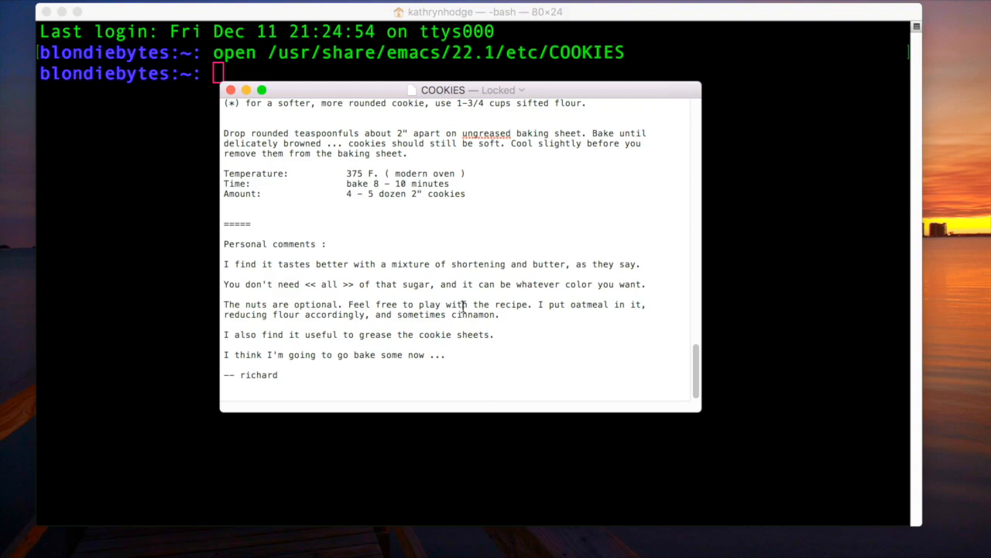
mouse_move(471, 182)
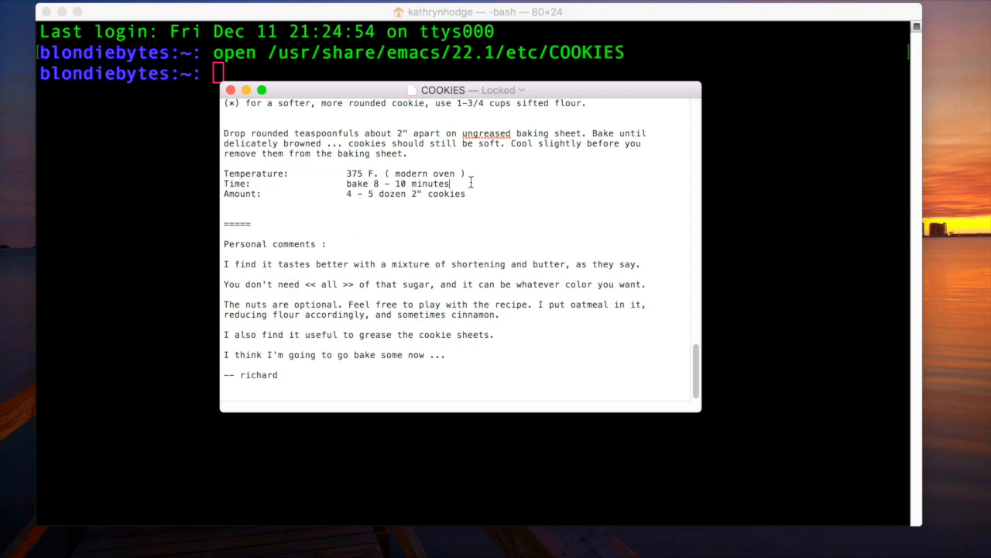
mouse_move(700, 352)
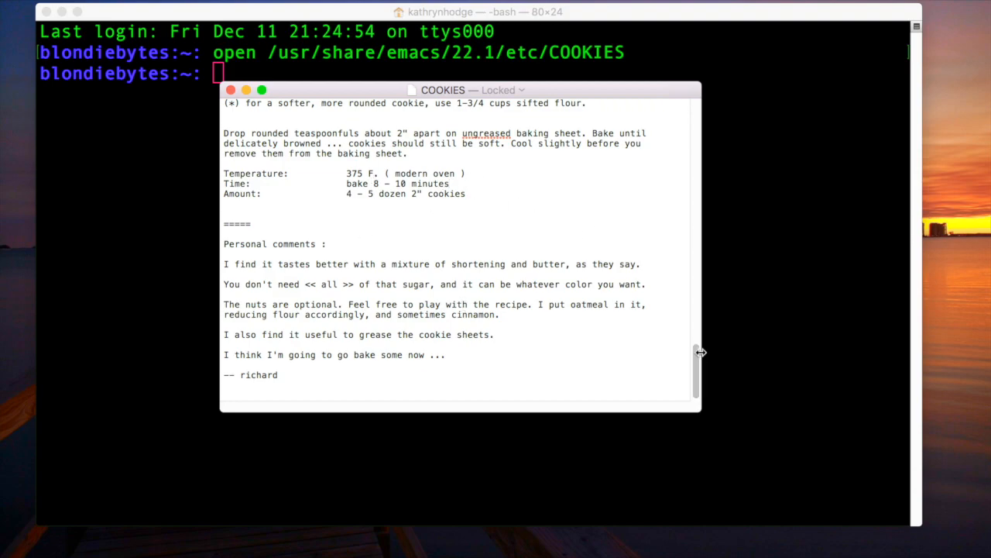
scroll(up, 3)
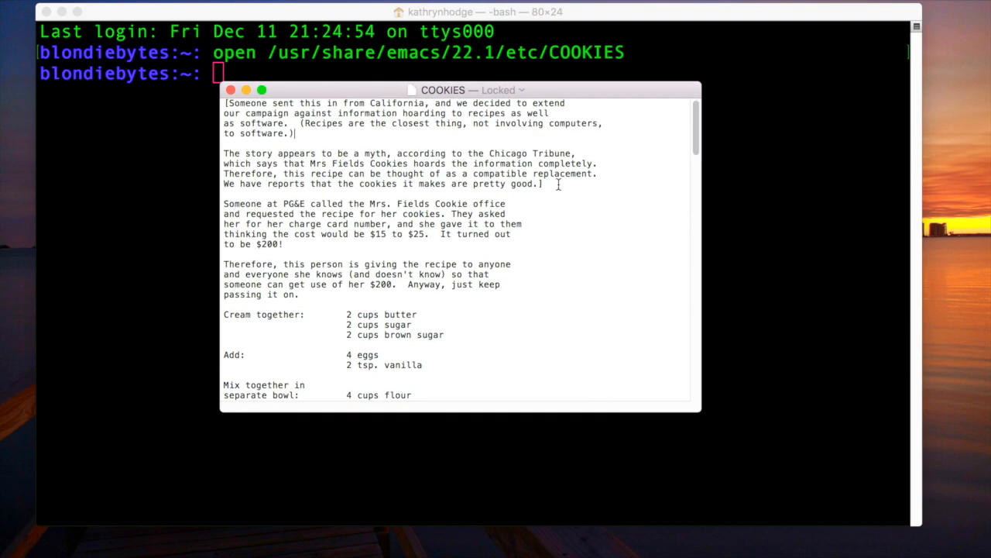
mouse_move(502, 188)
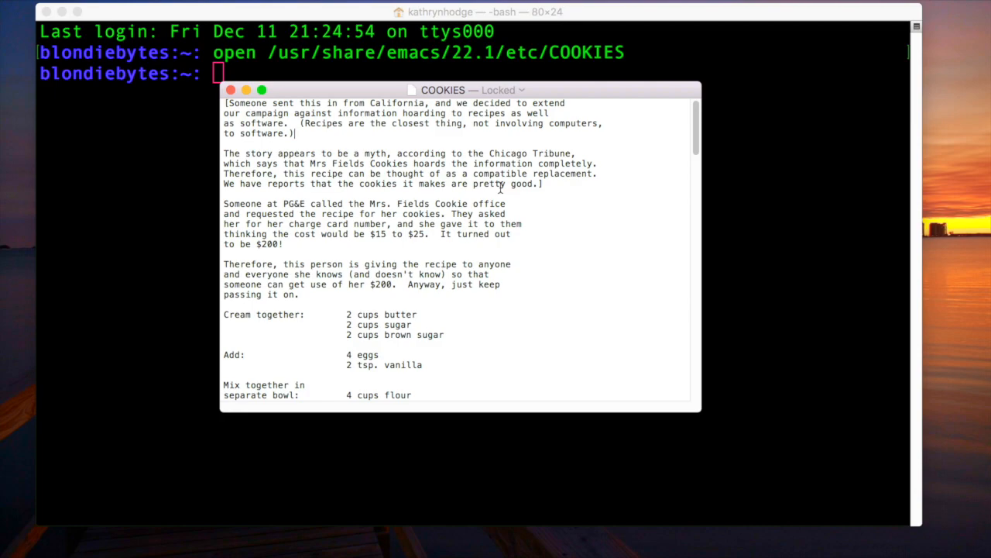